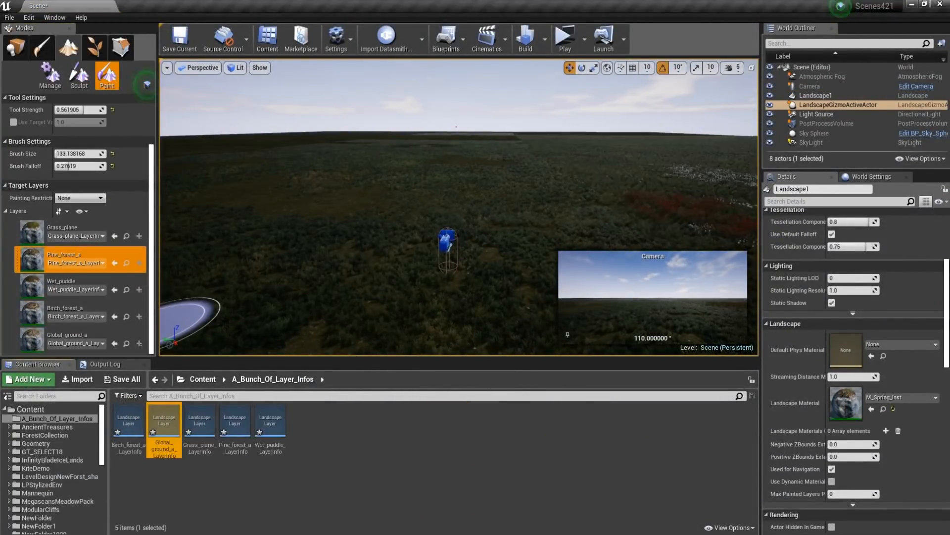
# Step: Flatten the terrain by the rocky cliffs and lay the SM_train_track mesh along a landscape spline
pyautogui.click(78, 72)
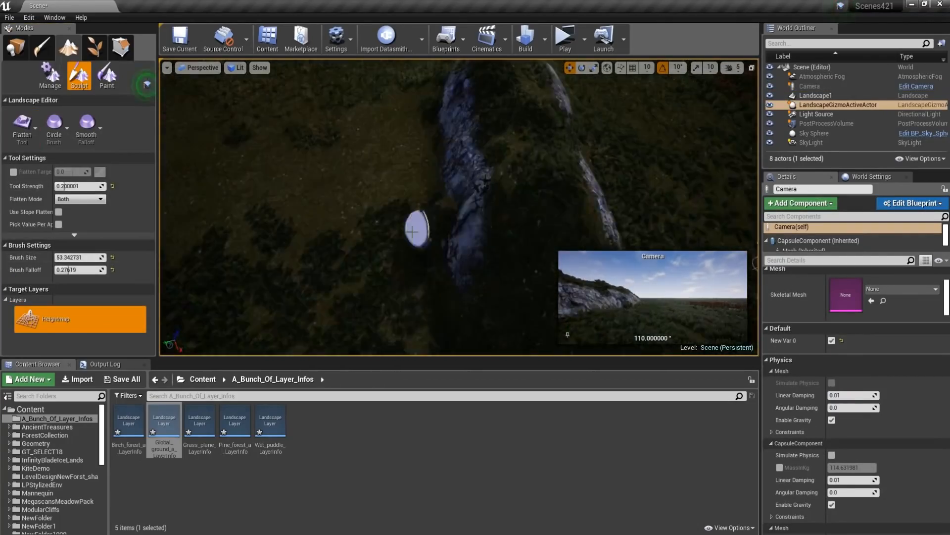
pyautogui.click(23, 126)
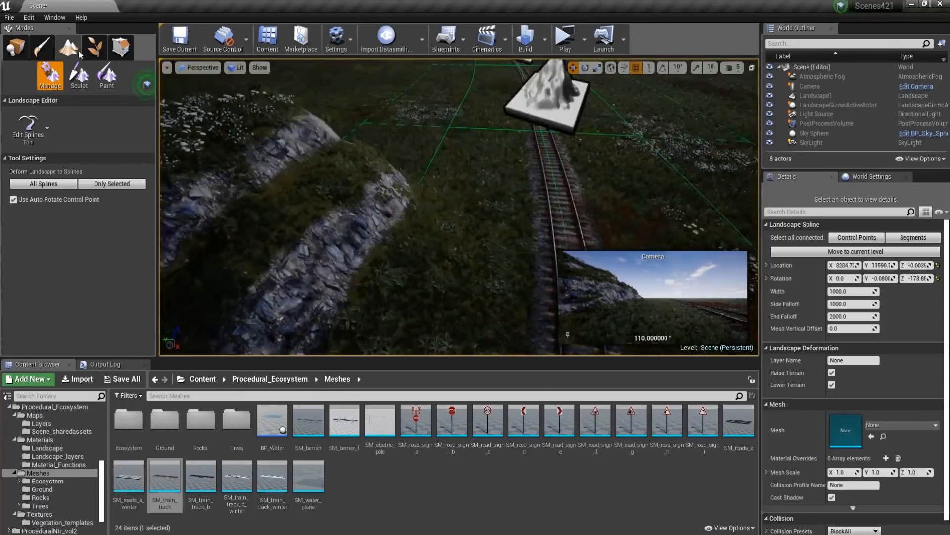
# Step: Paint the Pine_forest_a layer along the spline and drop the three Procedural Foliage Spawner assets into the level
pyautogui.click(106, 72)
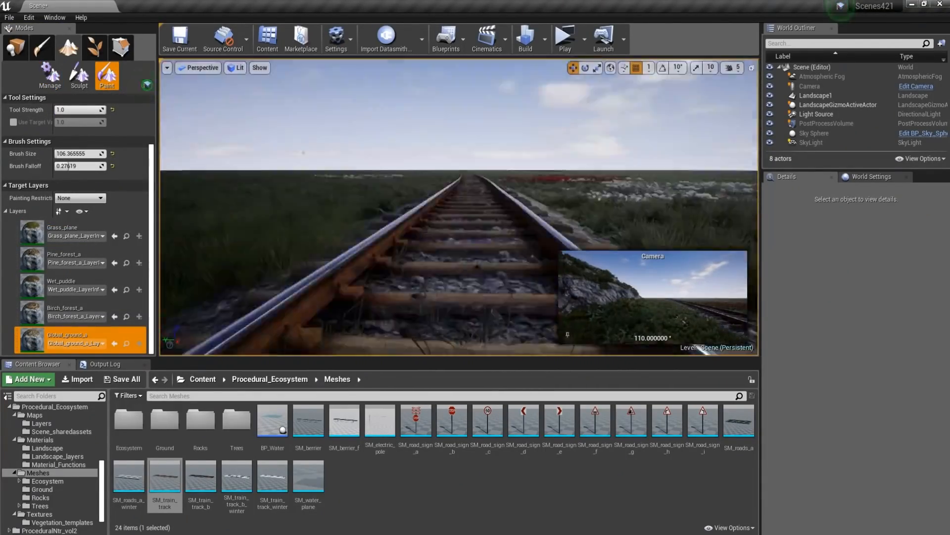
pyautogui.click(50, 76)
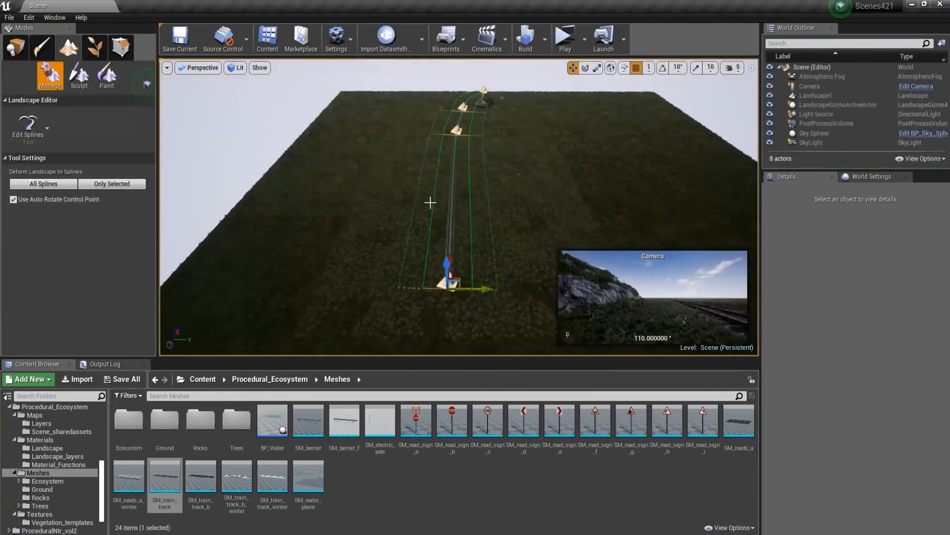
pyautogui.click(107, 73)
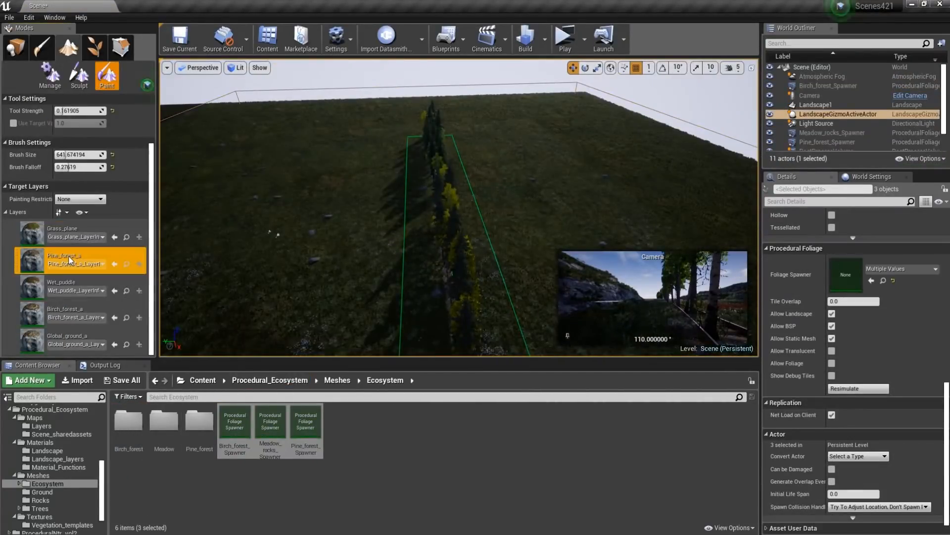
# Step: Place Procedural Foliage Blocking Volumes along the track, resimulate the forest, and rotate the Direct Light
pyautogui.click(79, 74)
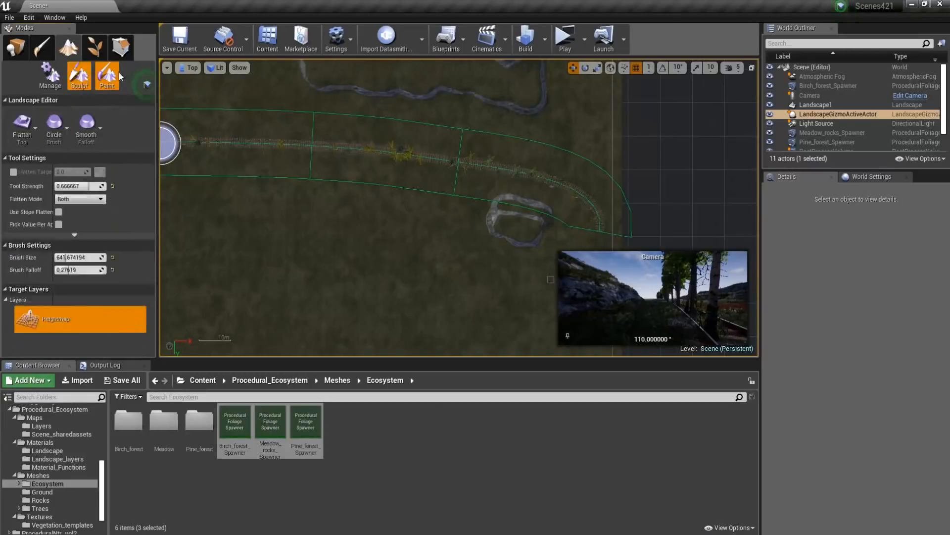
pyautogui.click(107, 75)
pyautogui.write('foliage')
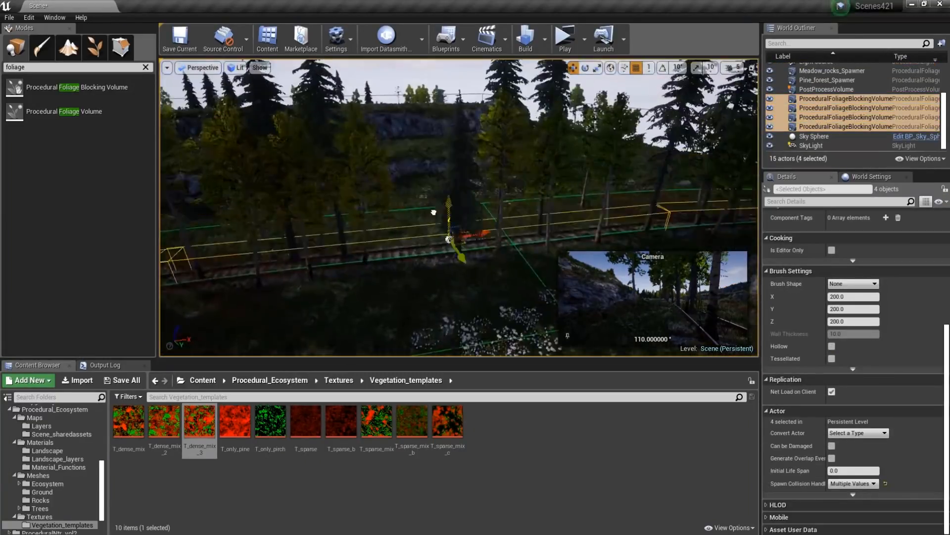
pyautogui.click(94, 47)
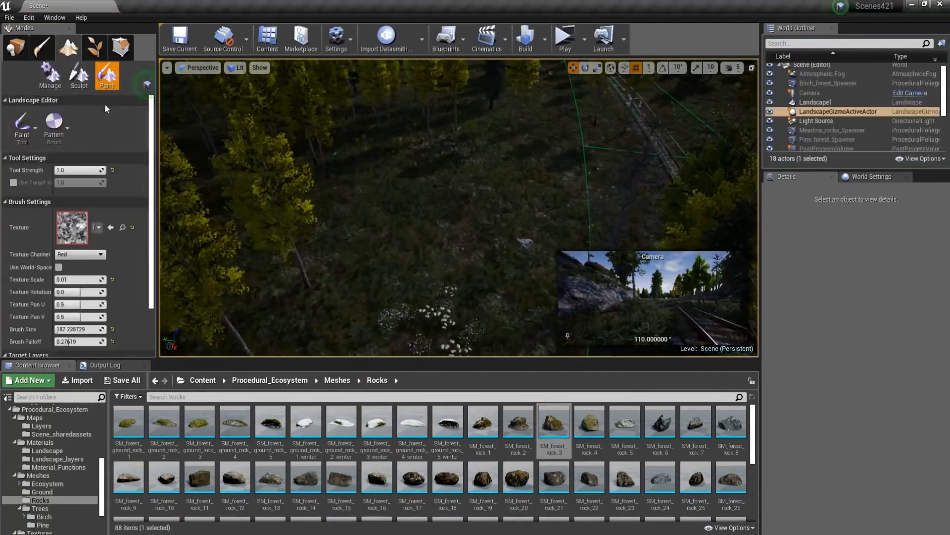
pyautogui.click(563, 38)
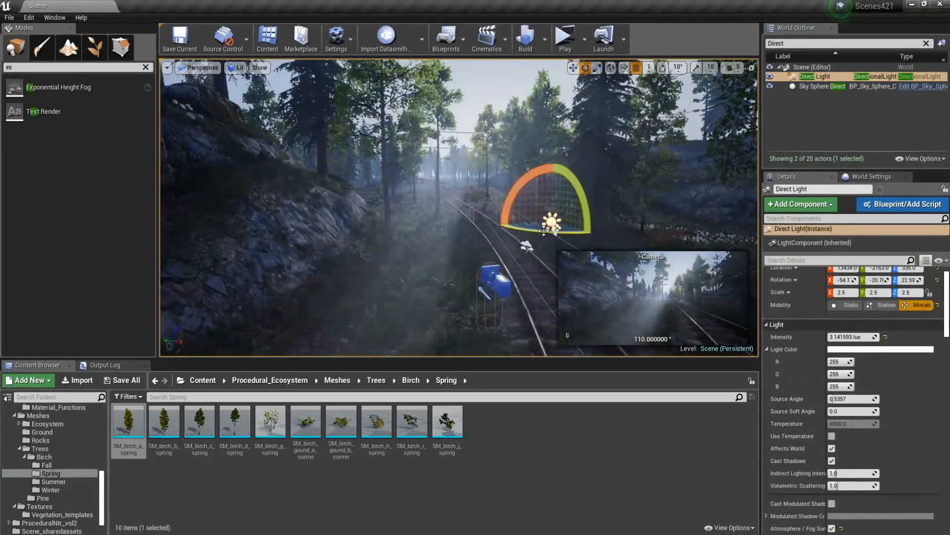
# Step: Add an Exponential Height Fog tinted blue and edit the PostProcessVolume settings from the World Outliner
pyautogui.click(564, 38)
pyautogui.write('post')
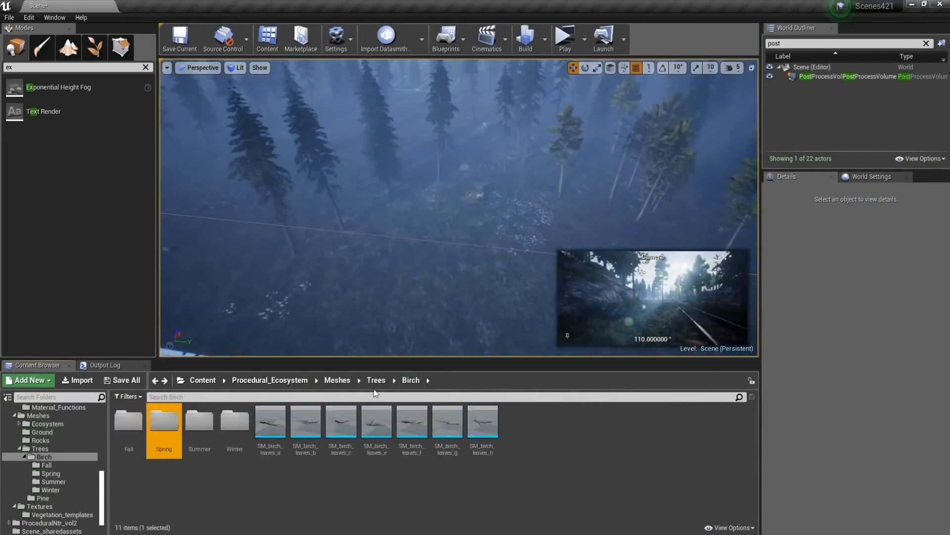
pyautogui.click(93, 48)
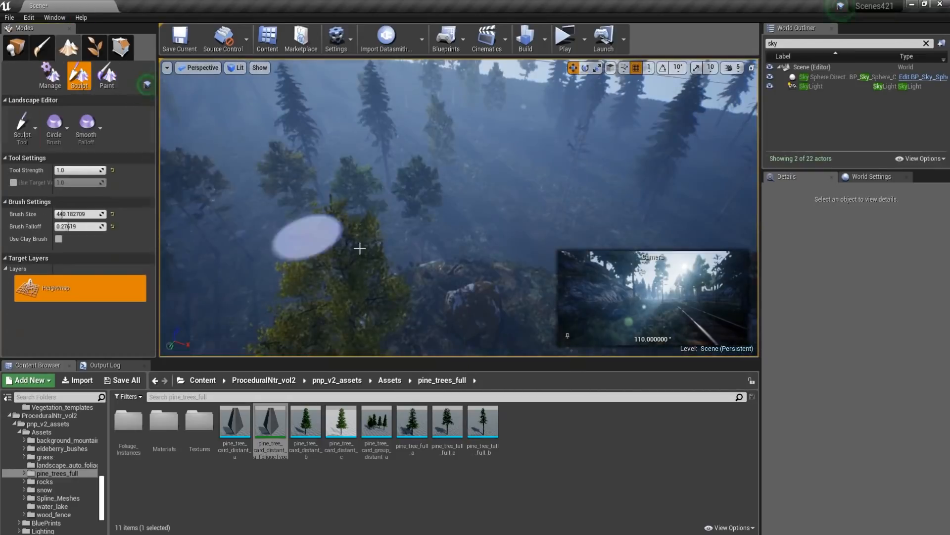
# Step: Sculpt the cliffs with Flatten and HydroErosion, then add rock meshes as foliage types in Foliage mode
pyautogui.click(564, 39)
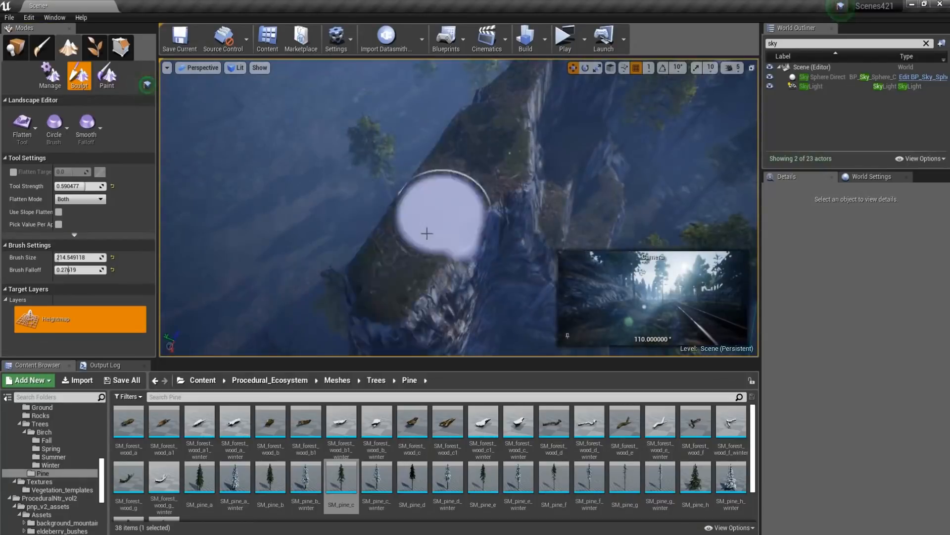
pyautogui.click(22, 127)
pyautogui.write('post')
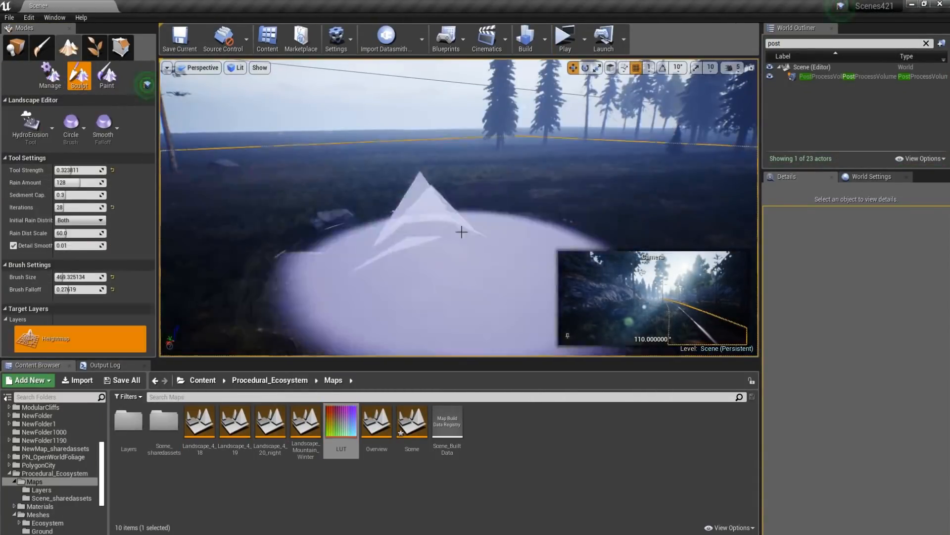
pyautogui.click(563, 38)
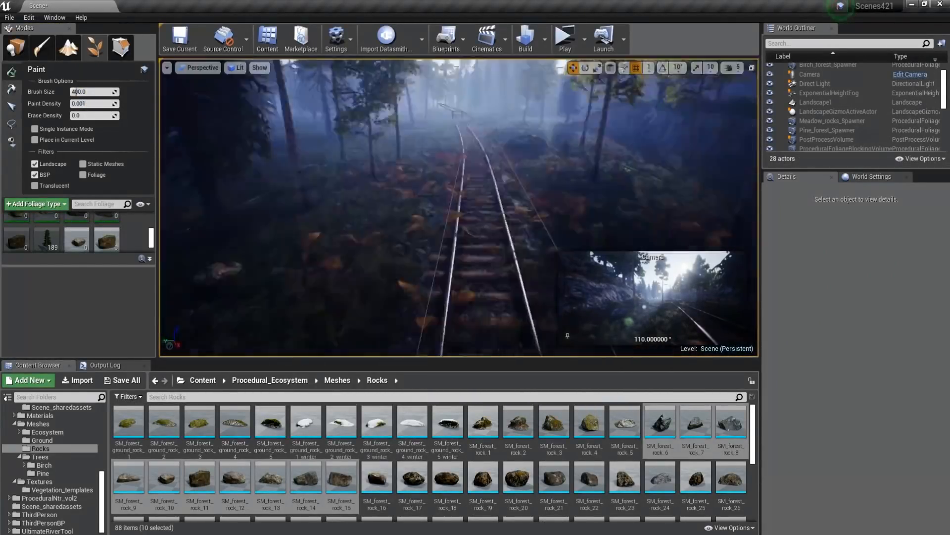
# Step: Drag SM_pine meshes and forest rocks into the viewport and paint SM_pine_d along the cliff top
pyautogui.click(563, 36)
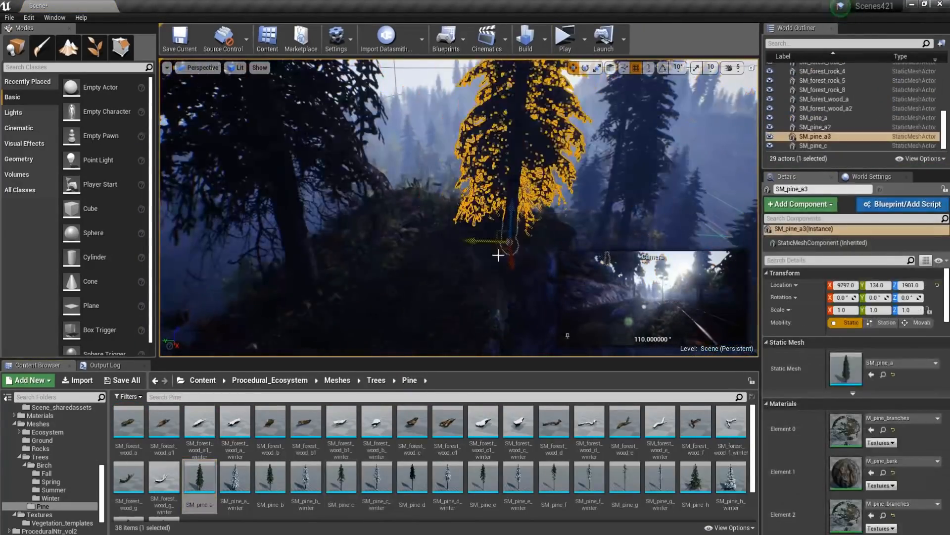
pyautogui.click(563, 37)
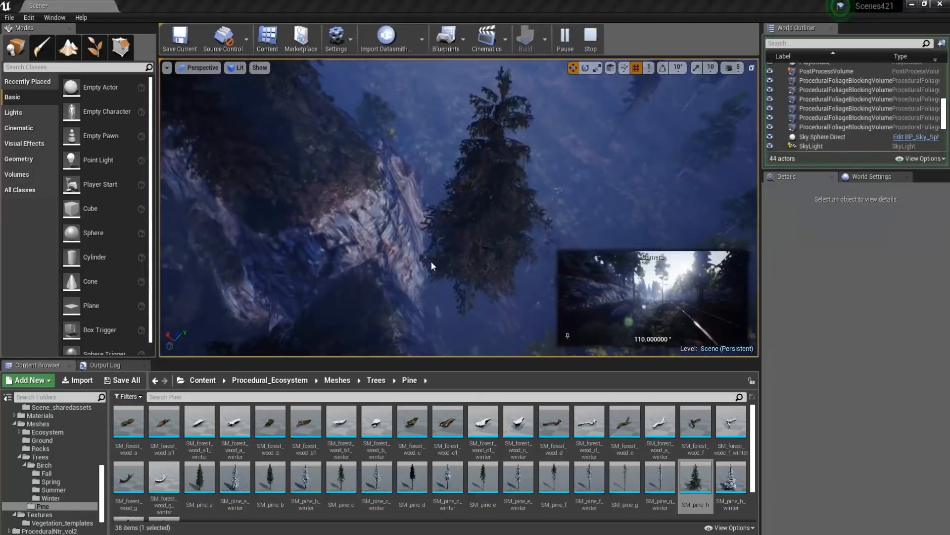
pyautogui.click(68, 48)
pyautogui.write('block')
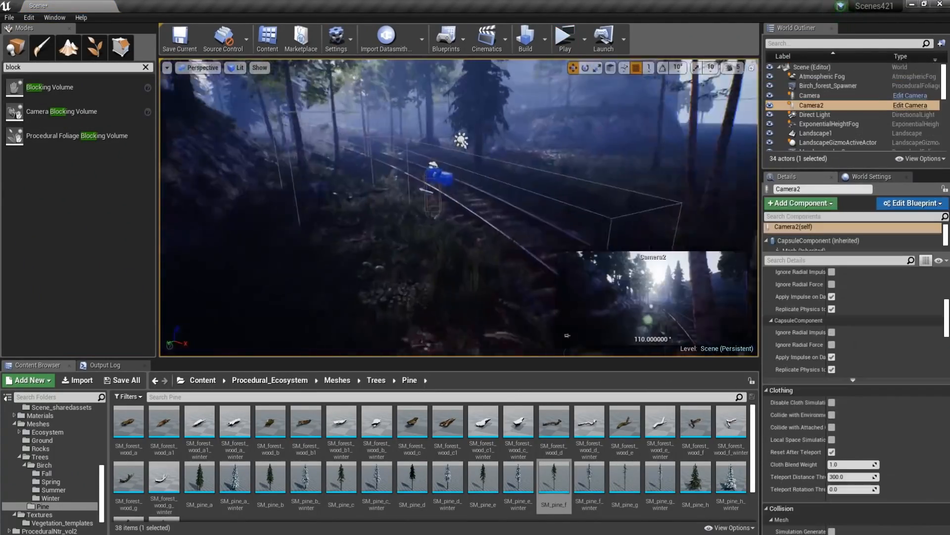
pyautogui.click(68, 47)
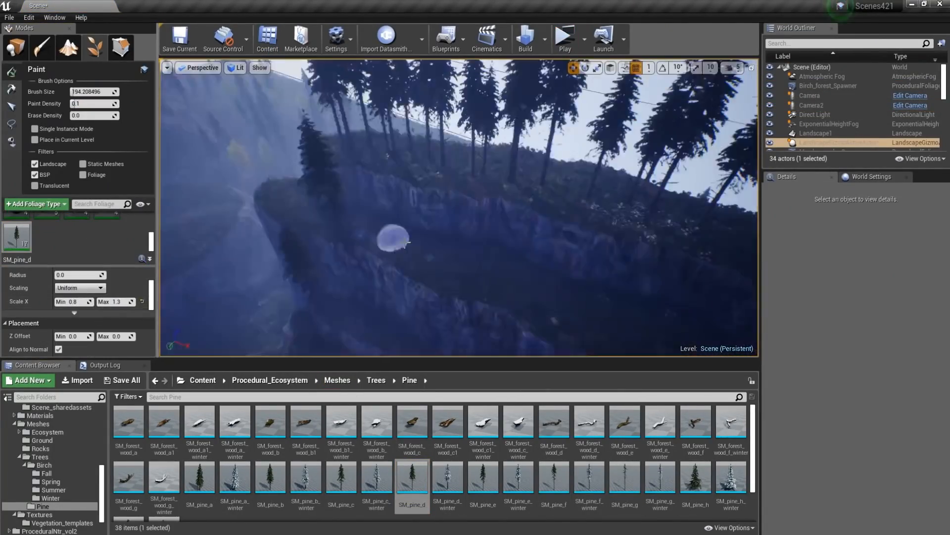
# Step: Find the post-process volume by searching 'post', retune the atmospheric fog, and test the scene with Play
pyautogui.write('post')
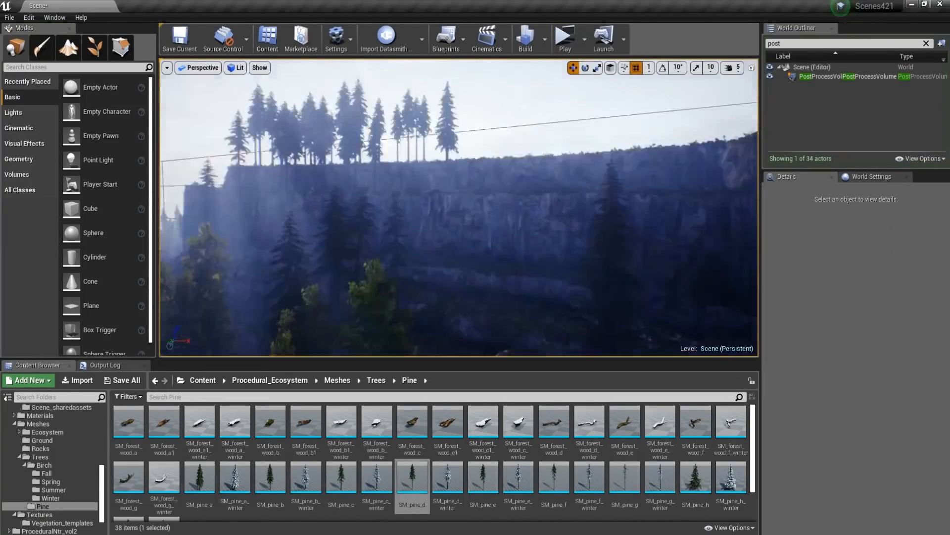
pyautogui.click(563, 38)
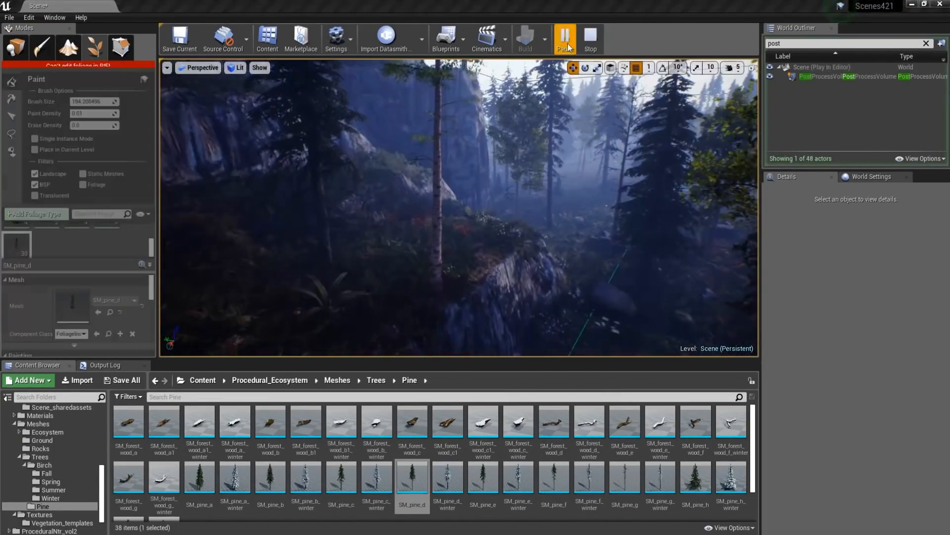
pyautogui.click(588, 38)
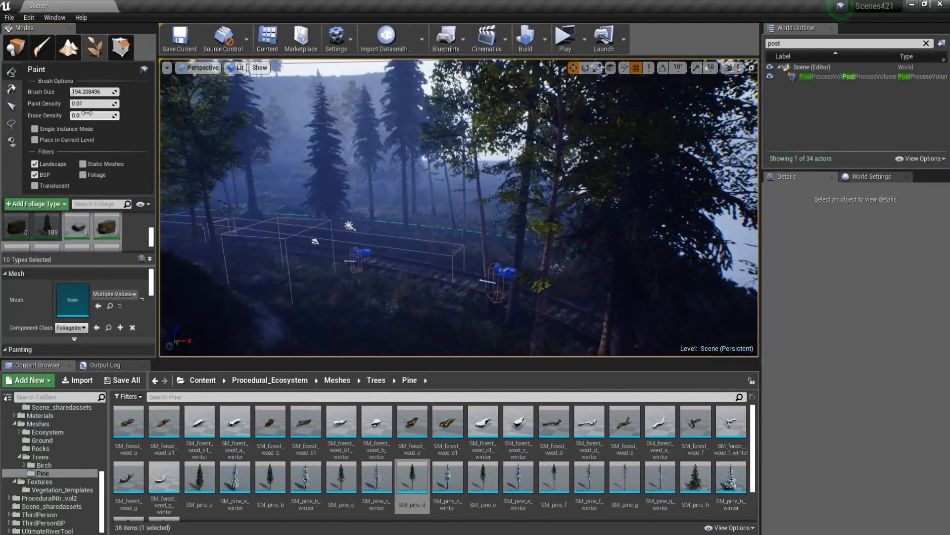
pyautogui.click(564, 36)
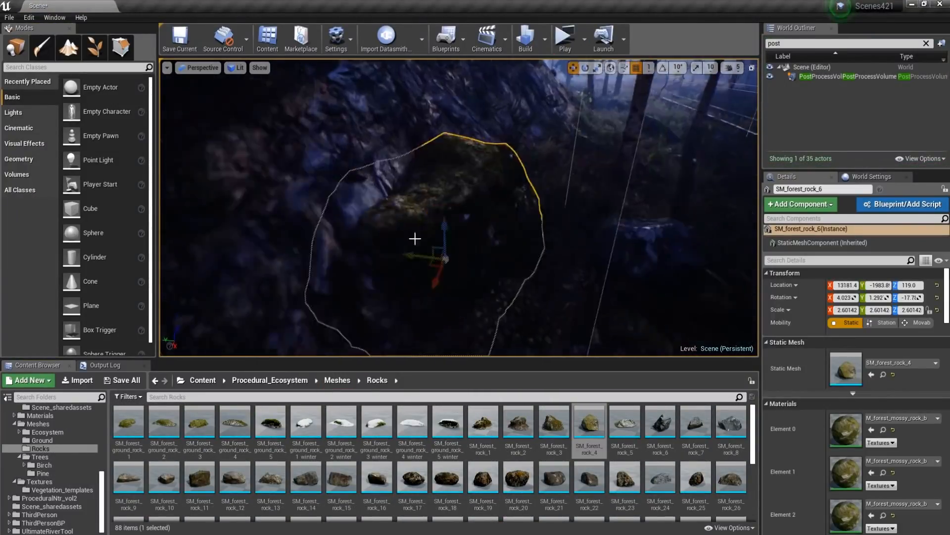
pyautogui.click(563, 38)
pyautogui.write('at')
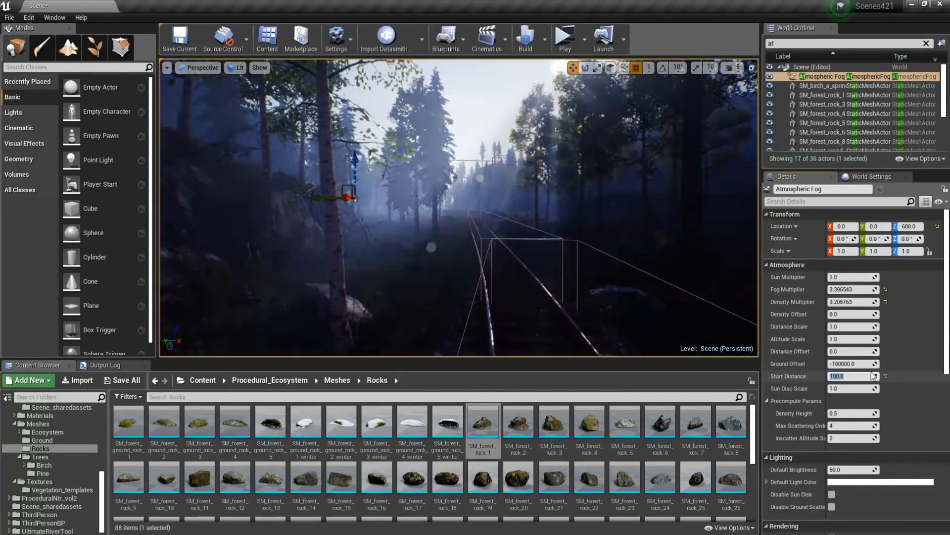
# Step: Create a new level via File > New Level with a flat landscape and enter Paint mode
pyautogui.click(564, 36)
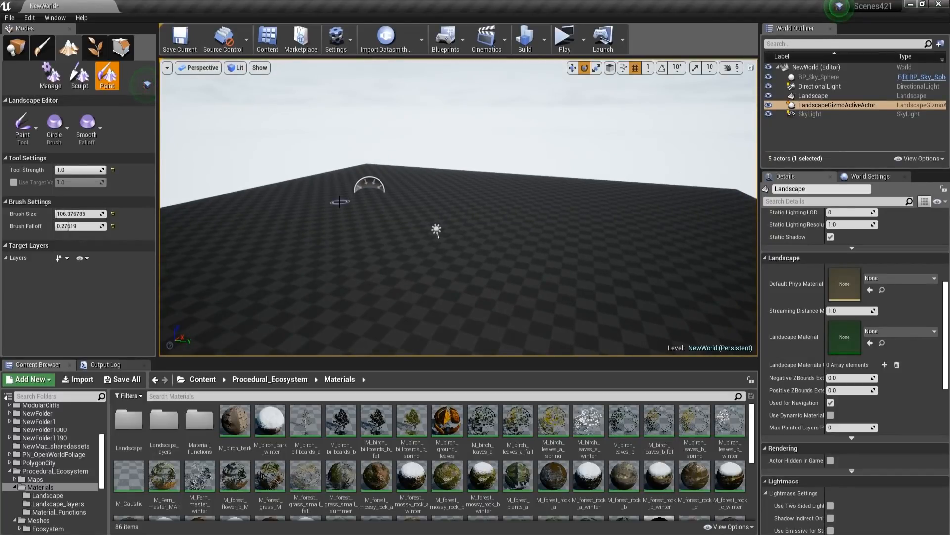
# Step: Tick Procedural Foliage under Edit > Editor Preferences > Experimental
pyautogui.click(29, 17)
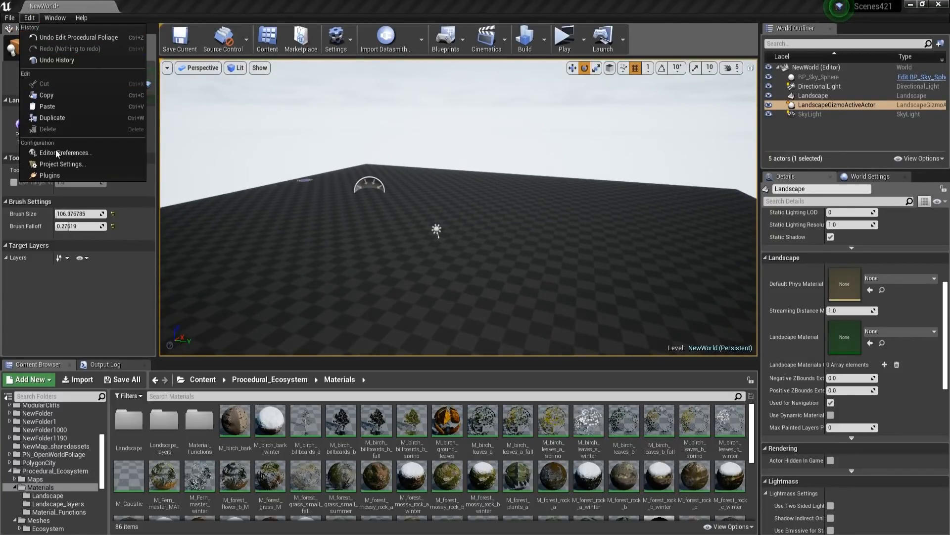
pyautogui.click(65, 153)
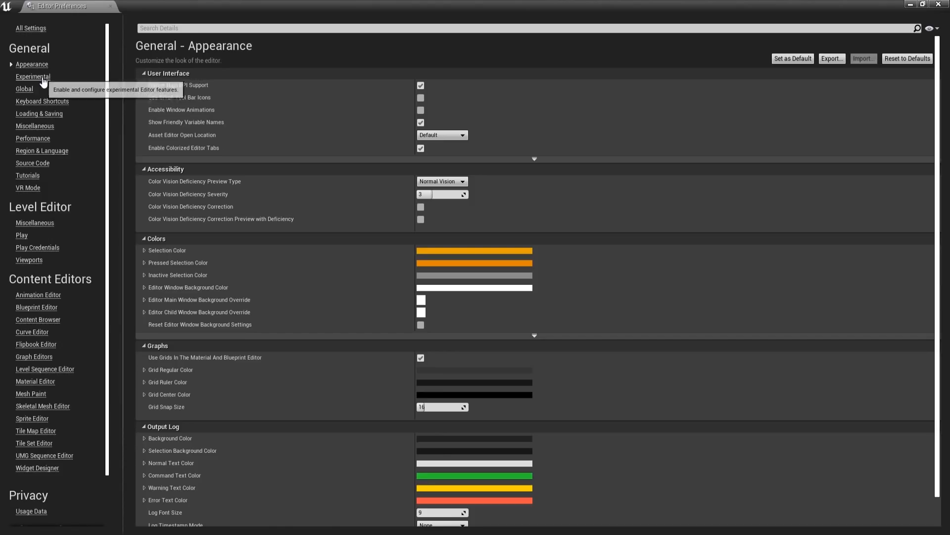
pyautogui.click(33, 77)
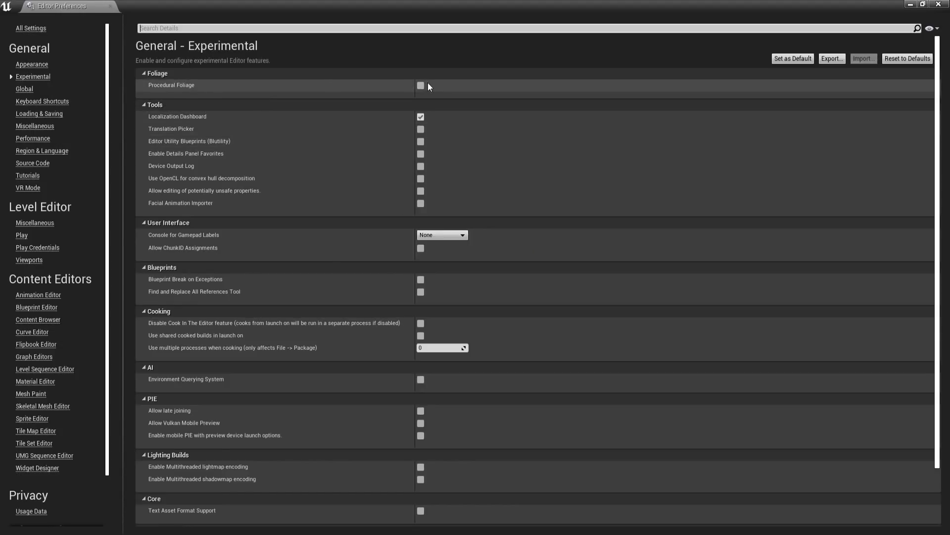
pyautogui.click(420, 86)
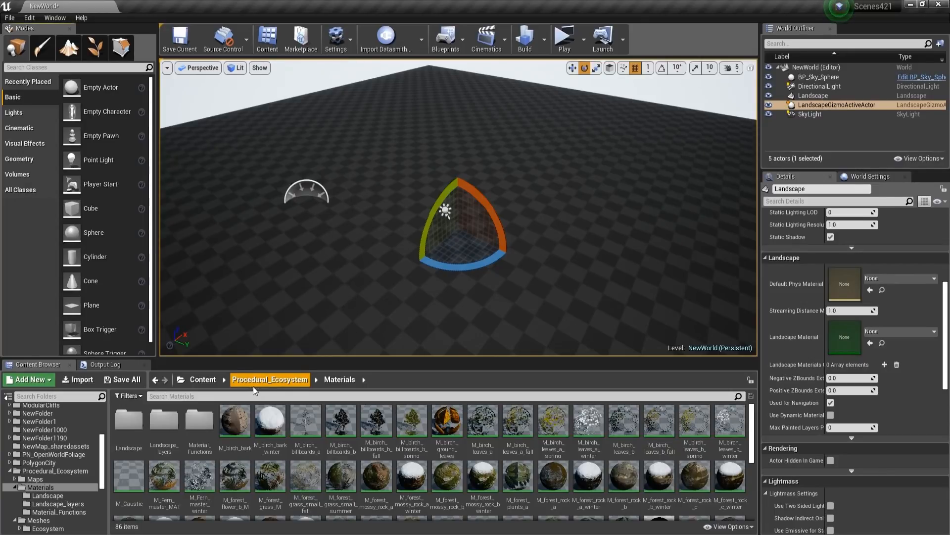
# Step: Drag M_Spring_Inst from Materials/Landscape into the Landscape Material slot and fly down into the grass
pyautogui.click(46, 495)
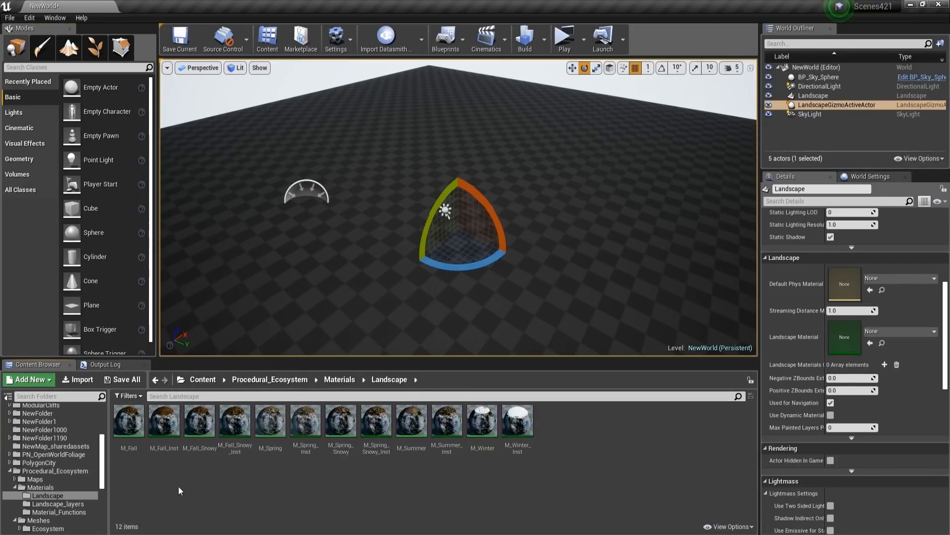
pyautogui.moveTo(269, 419)
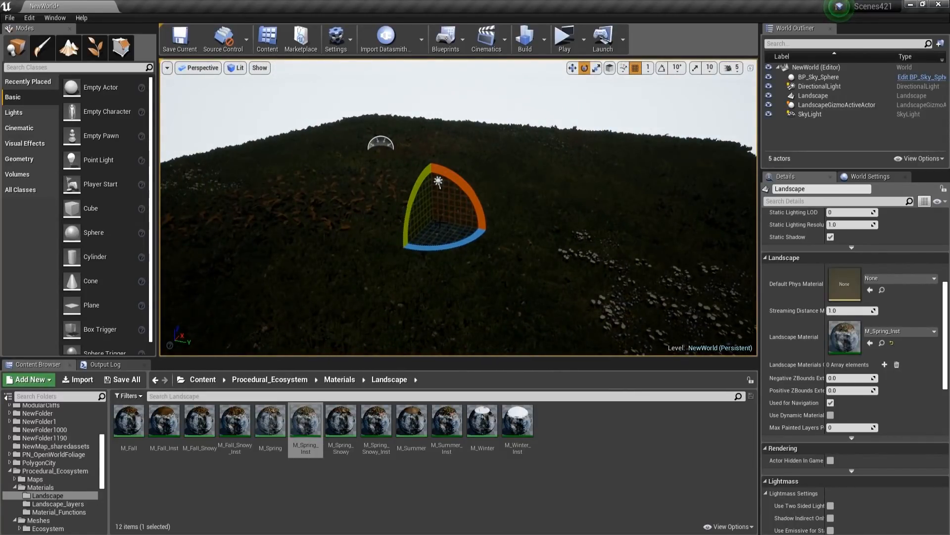
pyautogui.moveTo(437, 180); pyautogui.dragTo(628, 211)
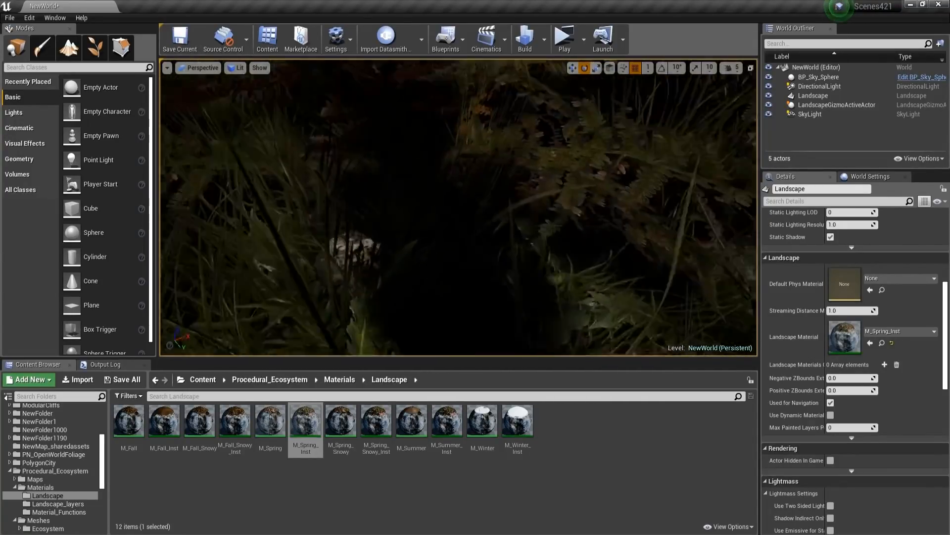
# Step: Assign the LayerInfo assets from Landscape_layers to the grass, pine forest, wet puddle, birch and ground layers
pyautogui.click(68, 47)
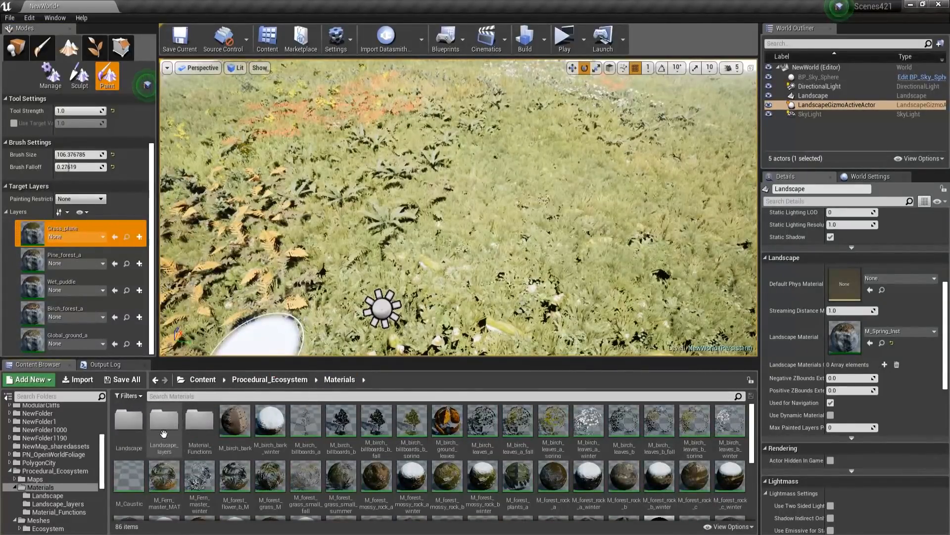
pyautogui.doubleClick(163, 419)
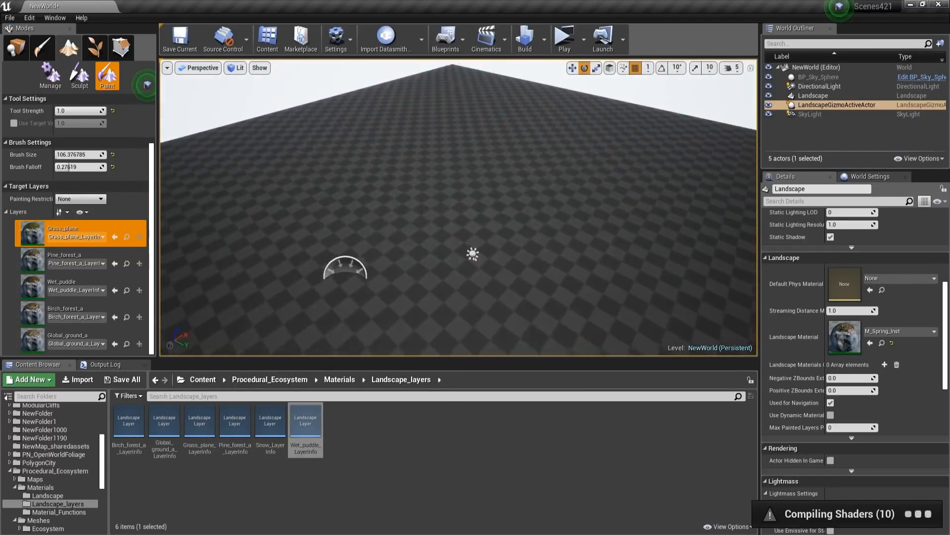
pyautogui.click(479, 245)
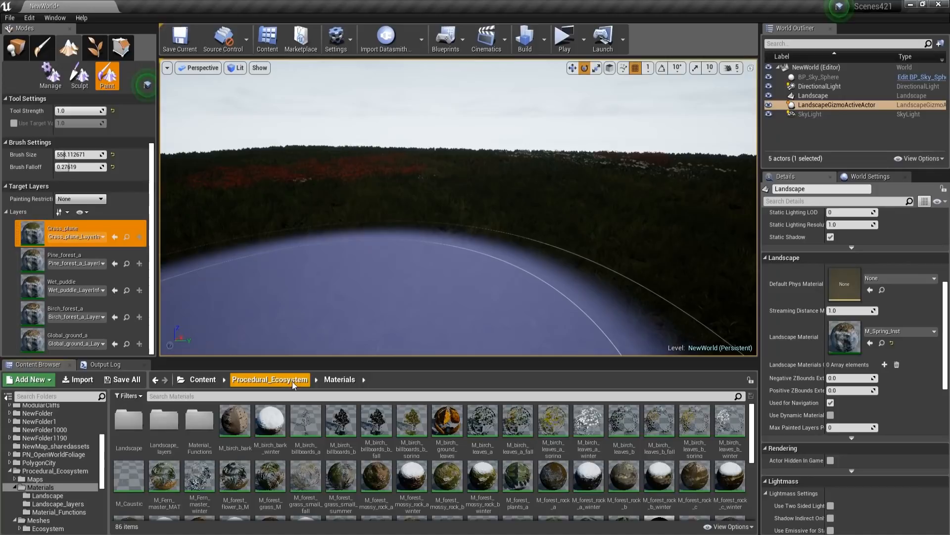
# Step: Browse up to Procedural_Ecosystem and into the Meshes folder to reach the spawner assets
pyautogui.click(269, 380)
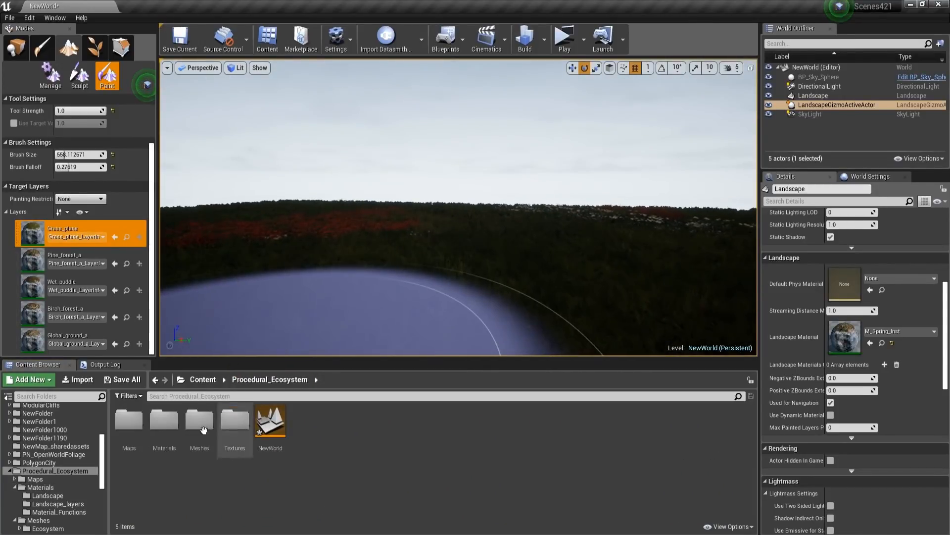
pyautogui.doubleClick(199, 418)
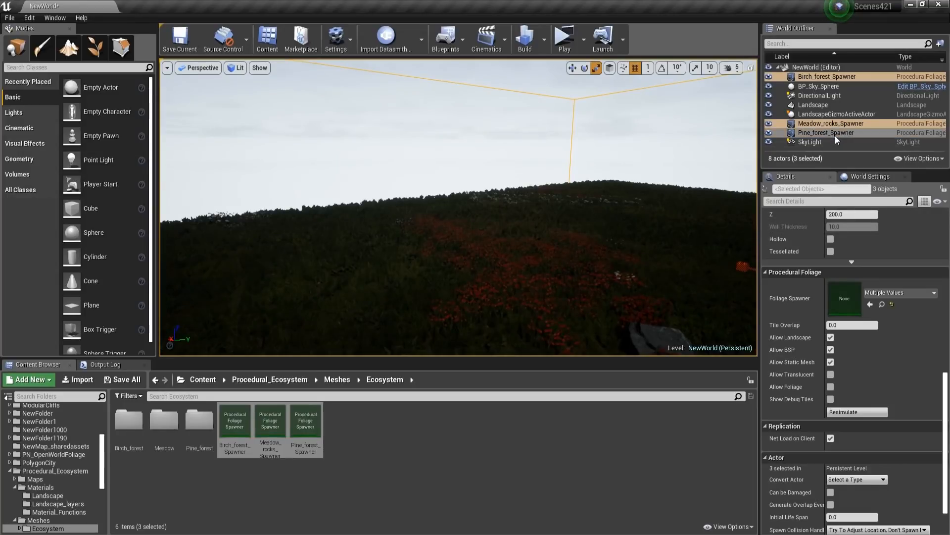
# Step: Brush Pine_forest_a, Global_ground_a and Birch_forest_a layers onto separate terrain areas
pyautogui.click(831, 123)
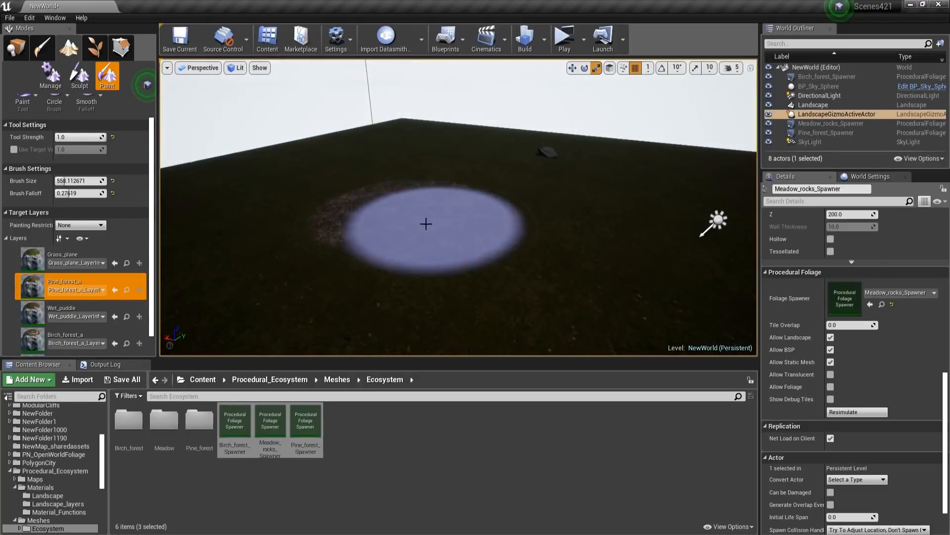
pyautogui.moveTo(425, 225); pyautogui.dragTo(369, 243)
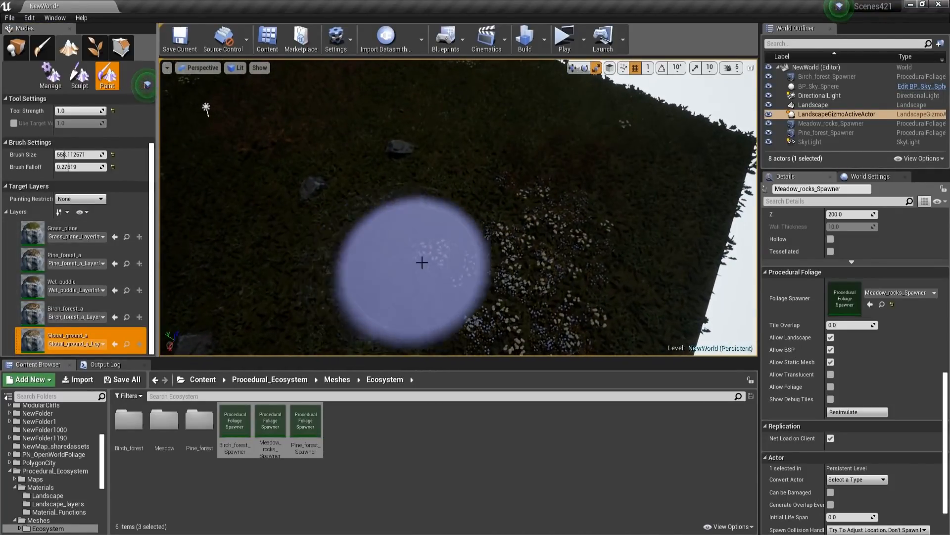
pyautogui.click(423, 264)
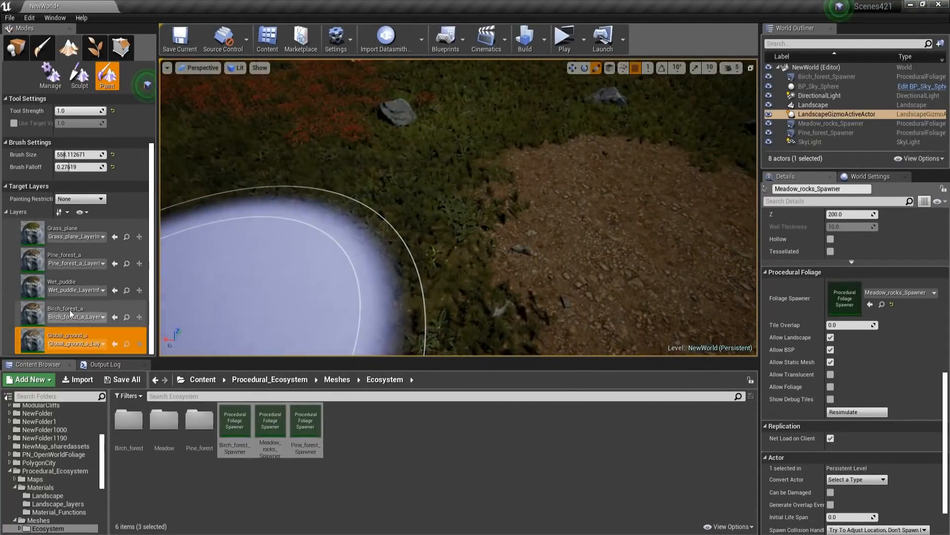
pyautogui.click(65, 286)
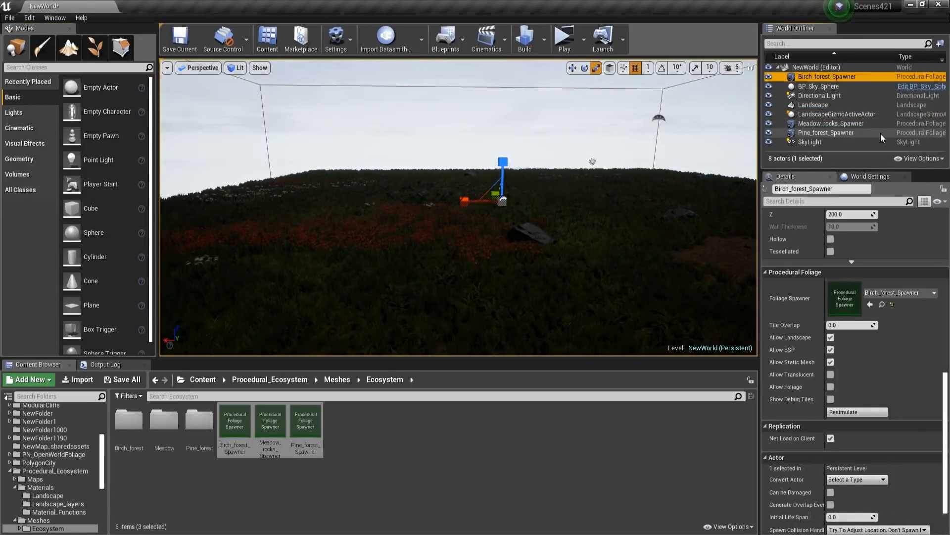
# Step: Resimulate the three selected spawners, then select the SkyLight for adjustment
pyautogui.click(826, 132)
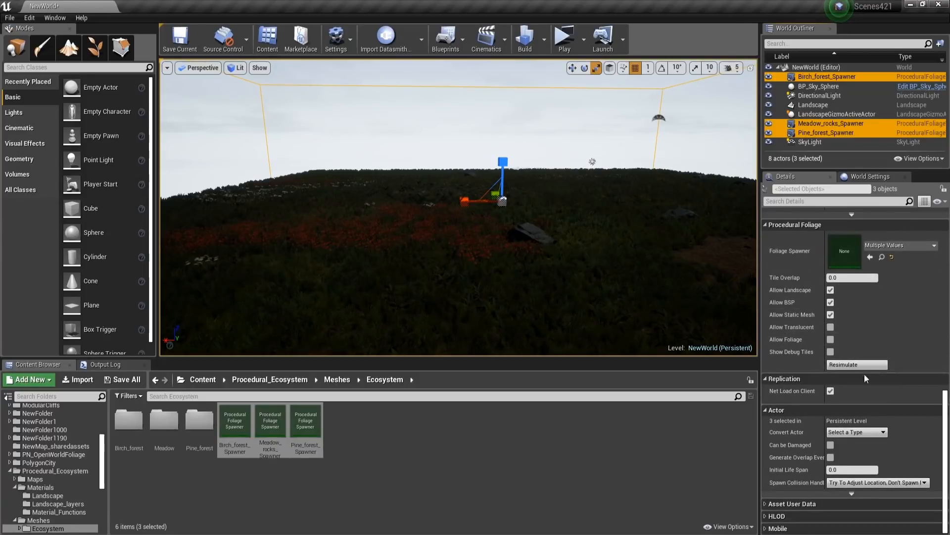
pyautogui.click(855, 364)
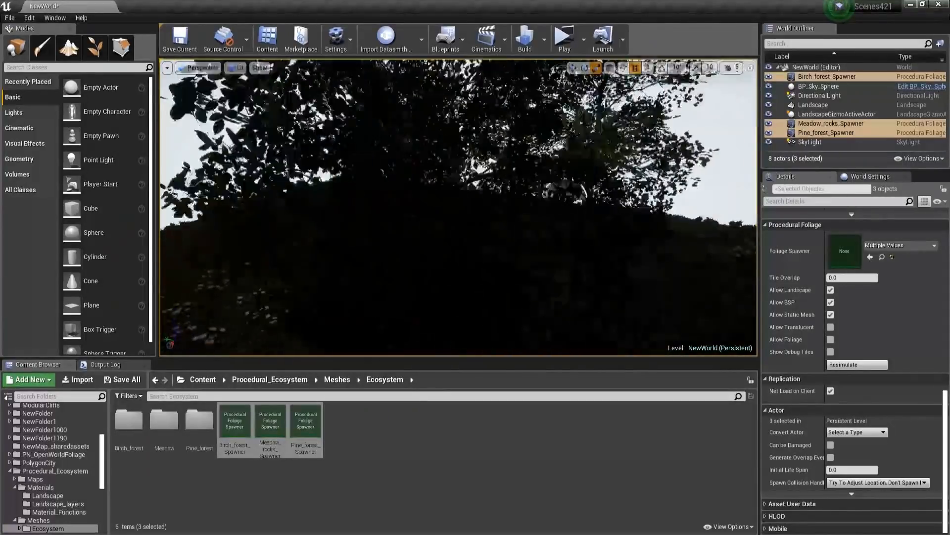
pyautogui.click(810, 141)
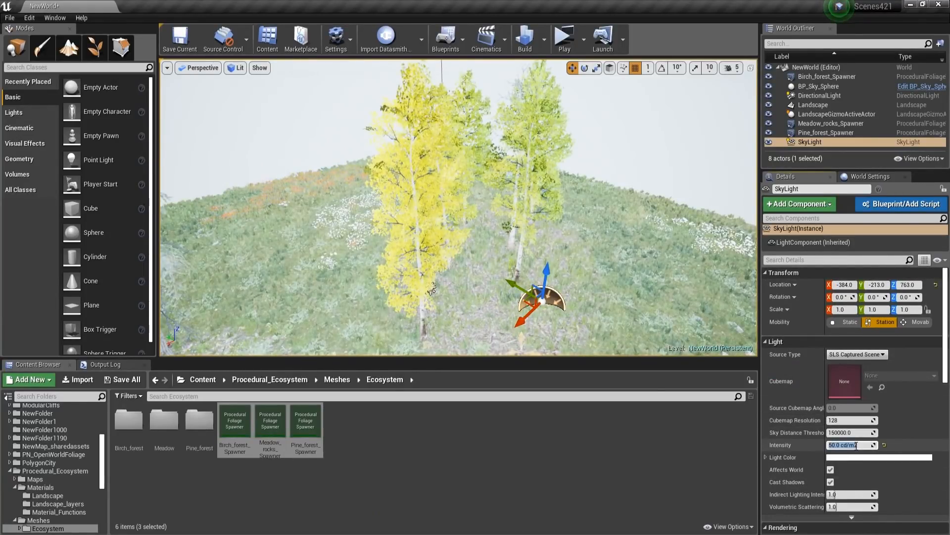
# Step: Set the SkyLight Intensity to 5.0 cd/m2 in the Details panel
pyautogui.write('1')
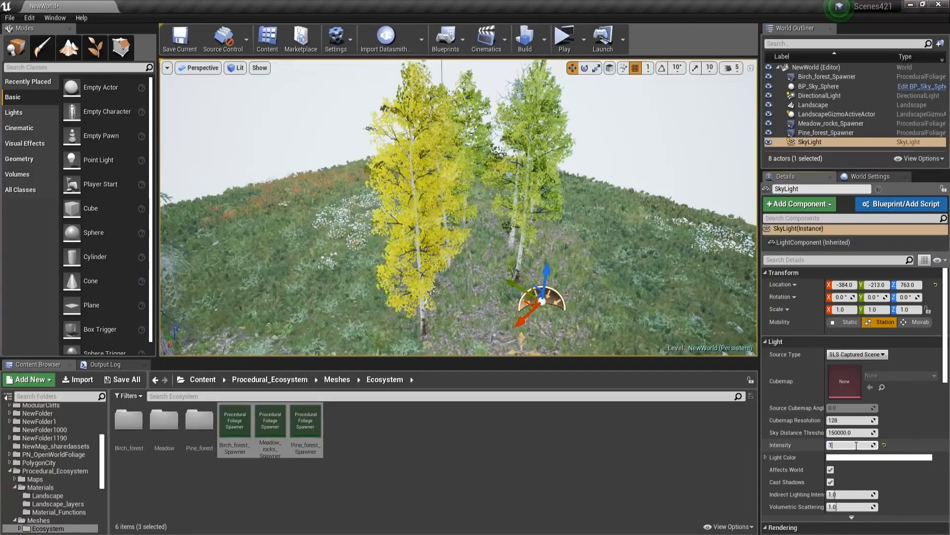
pyautogui.write('5.0 cd/m2')
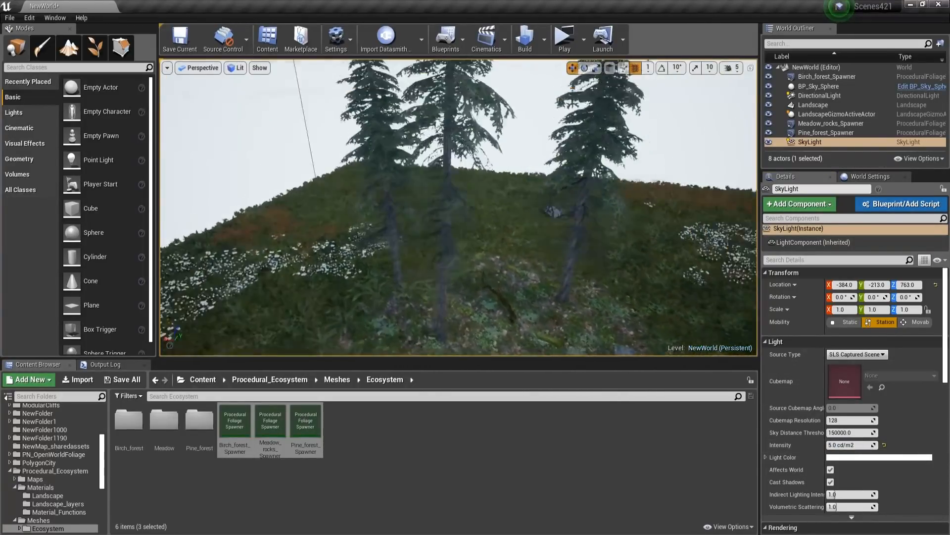